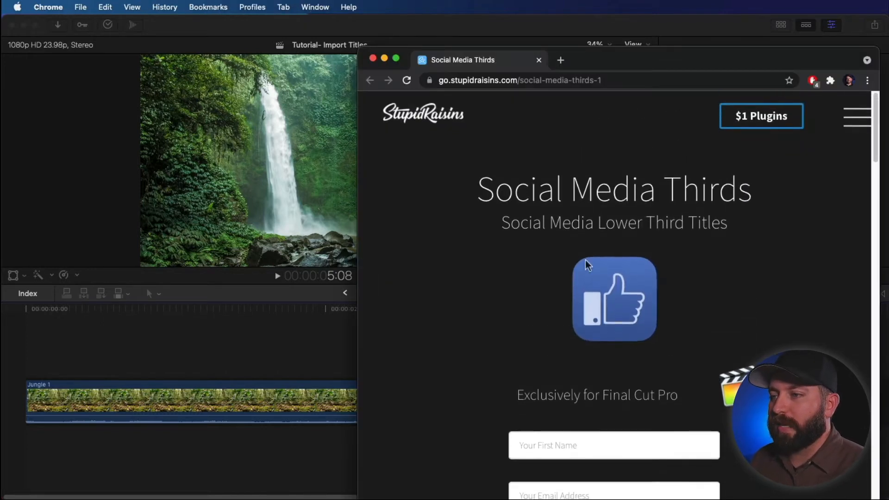
mouse_move(556, 198)
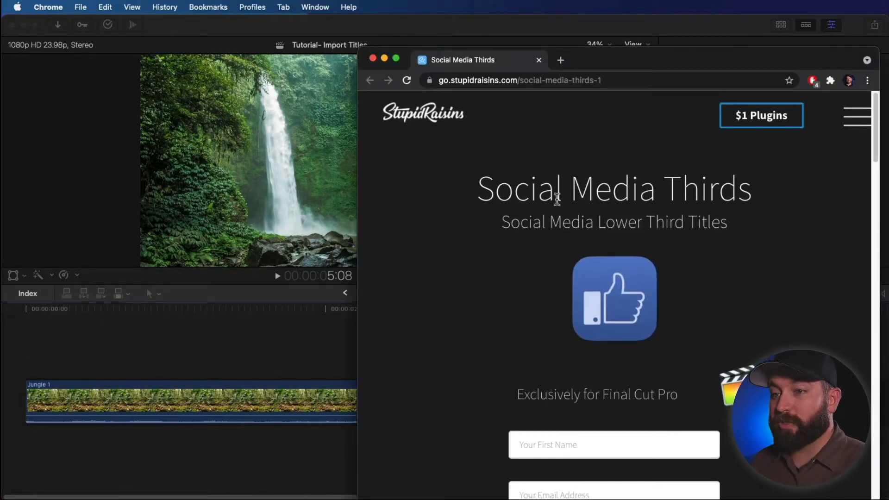
scroll("down", 3)
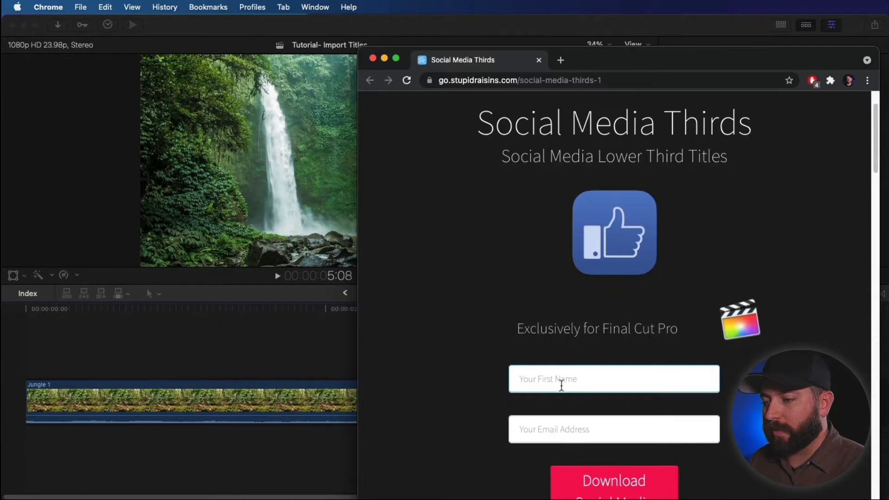
scroll("down", 3)
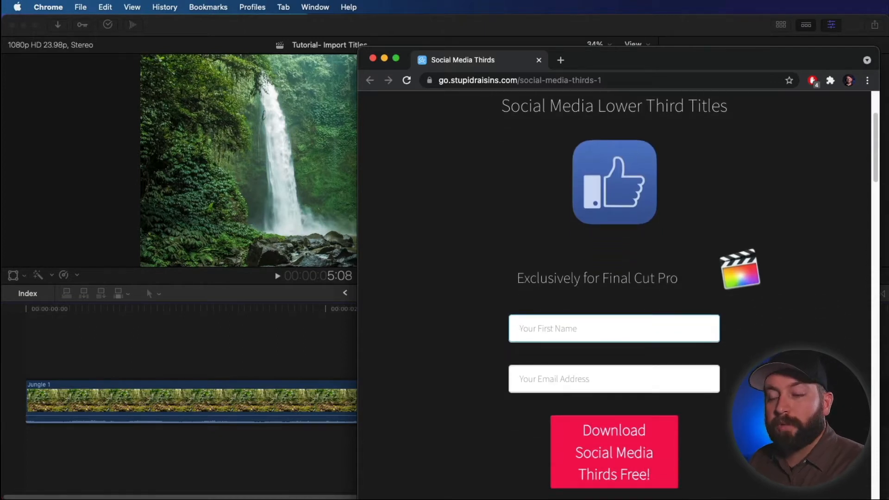
type("Indian")
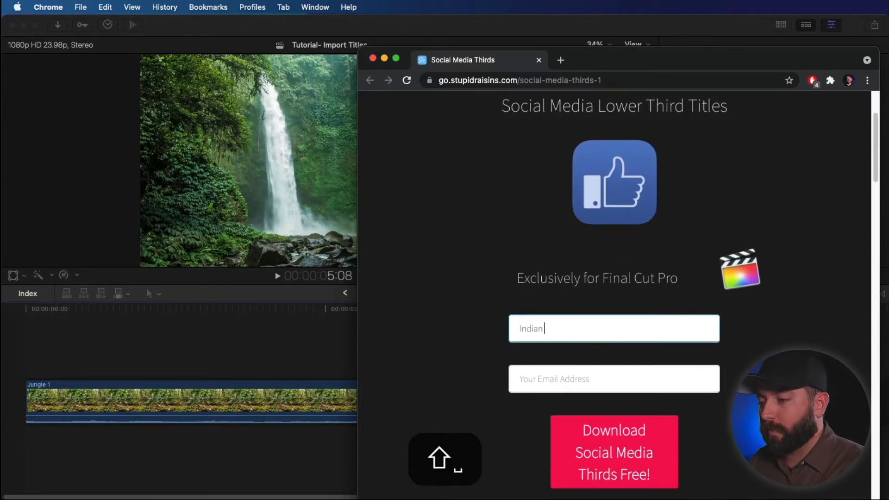
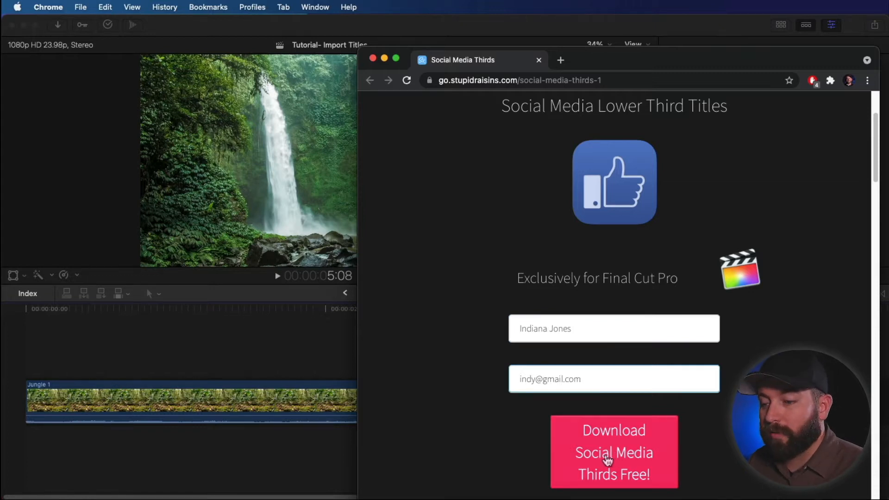
left_click(613, 452)
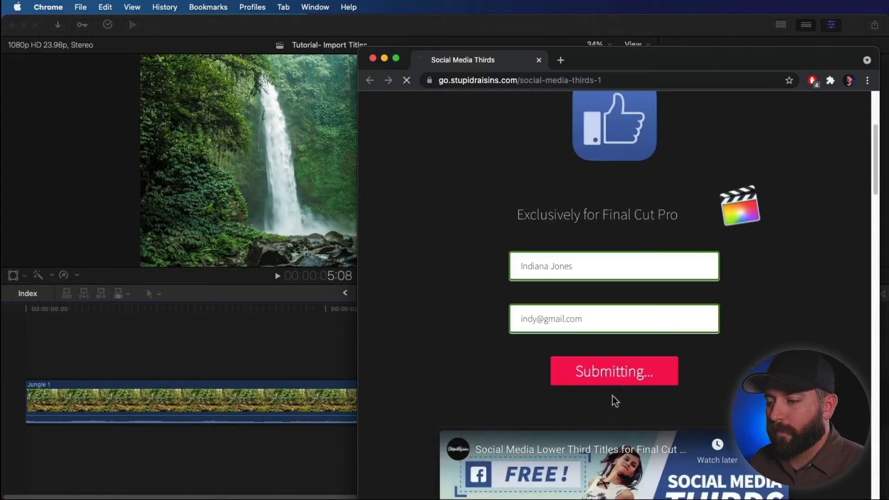
left_click(613, 370)
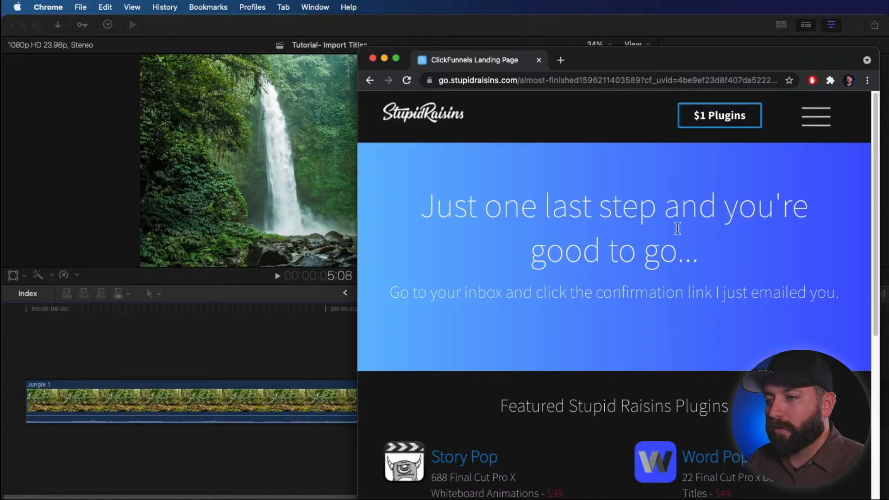
Scroll the confirmation page on the way to downloading the Social Media Thirds zip
scroll("down", 3)
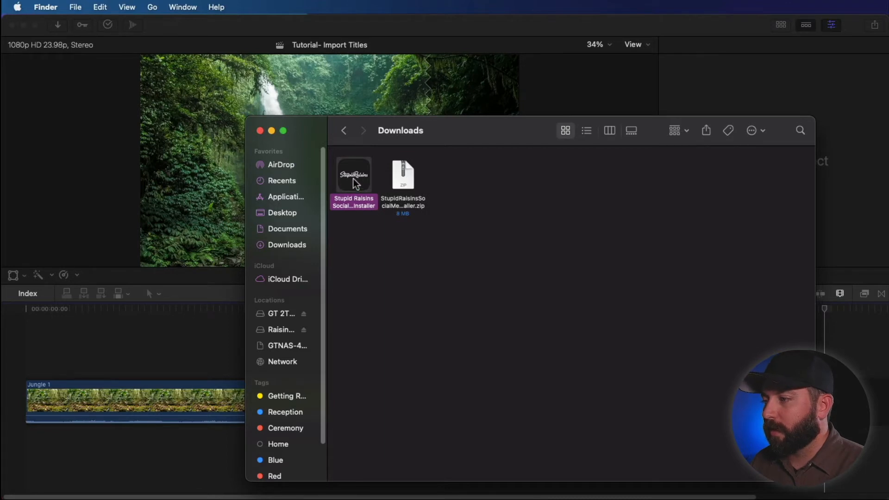
Run the downloaded Stupid Raisins installer, approve it, install the Lower Thirds plugin and quit
double_click(353, 174)
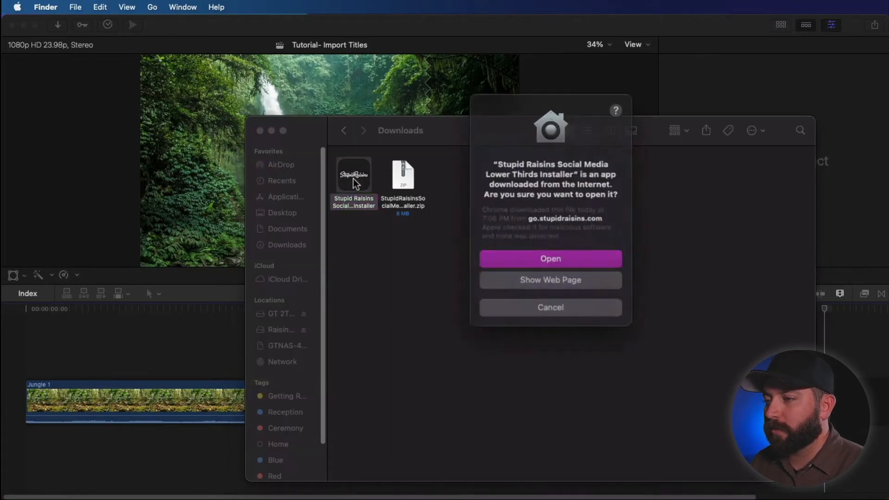
left_click(549, 307)
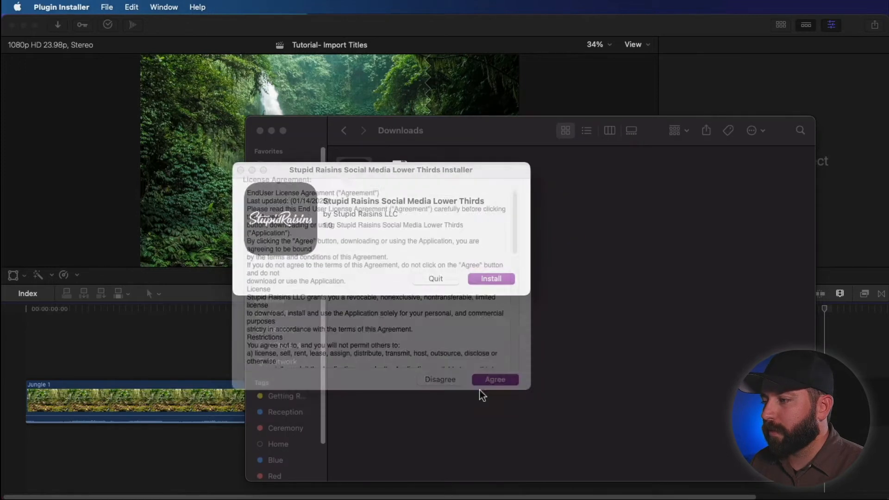
left_click(493, 380)
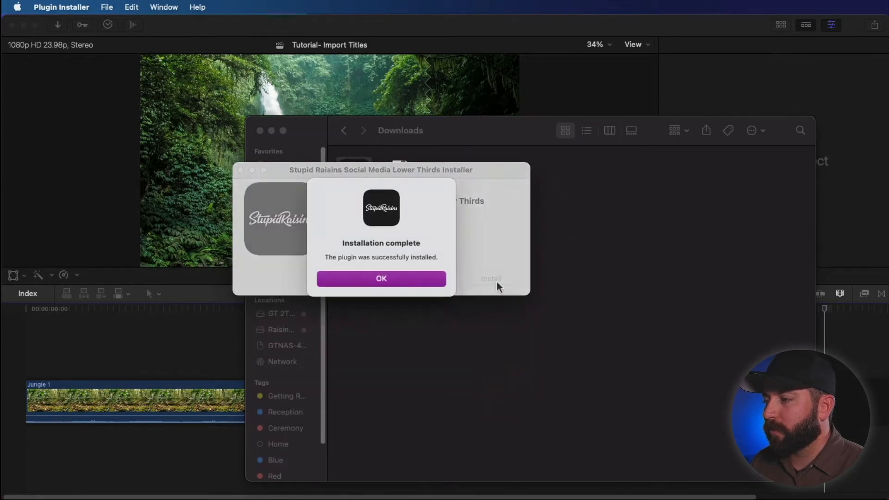
left_click(380, 279)
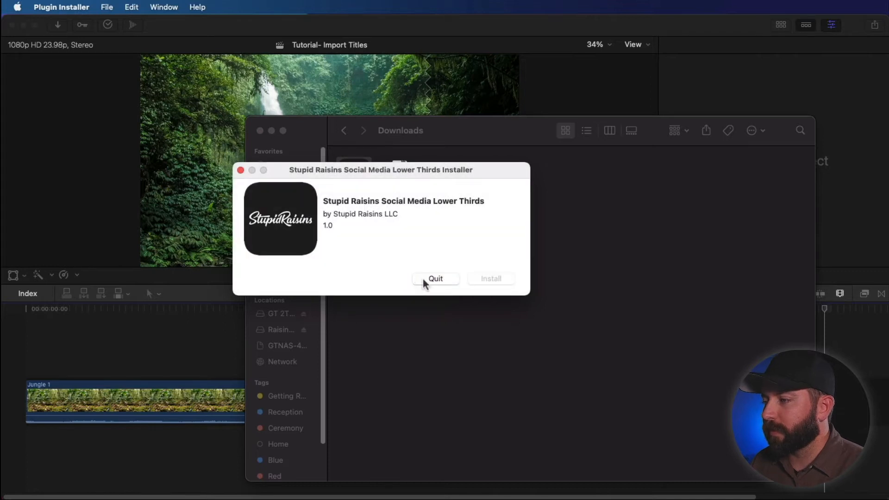
left_click(435, 278)
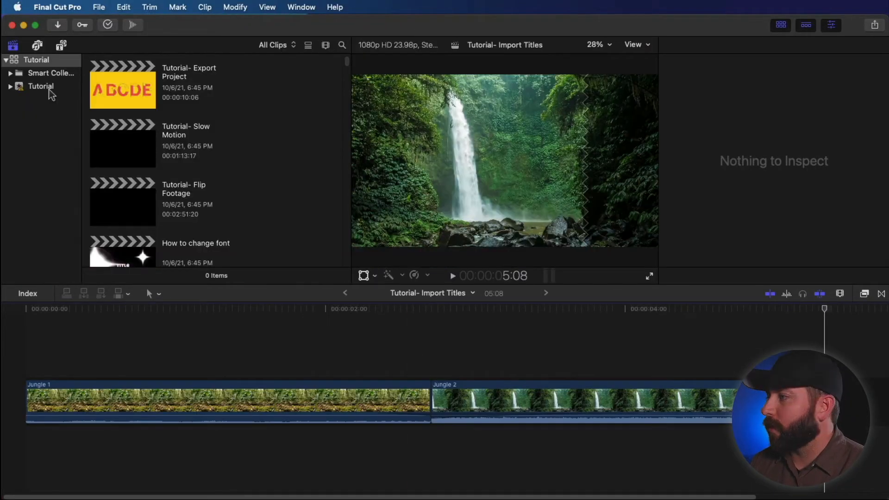
Show the Stupid Raisins Social Media Lower Thirds category in the Titles browser and select Custom
left_click(37, 46)
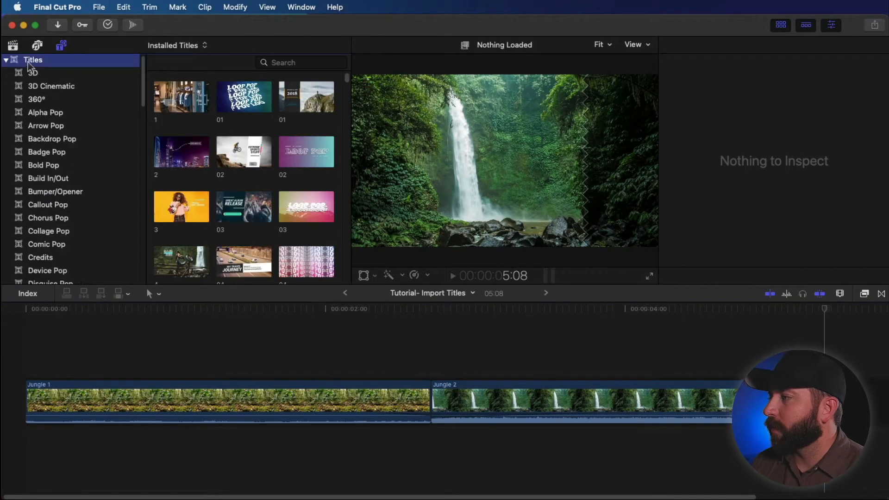
scroll("down", 3)
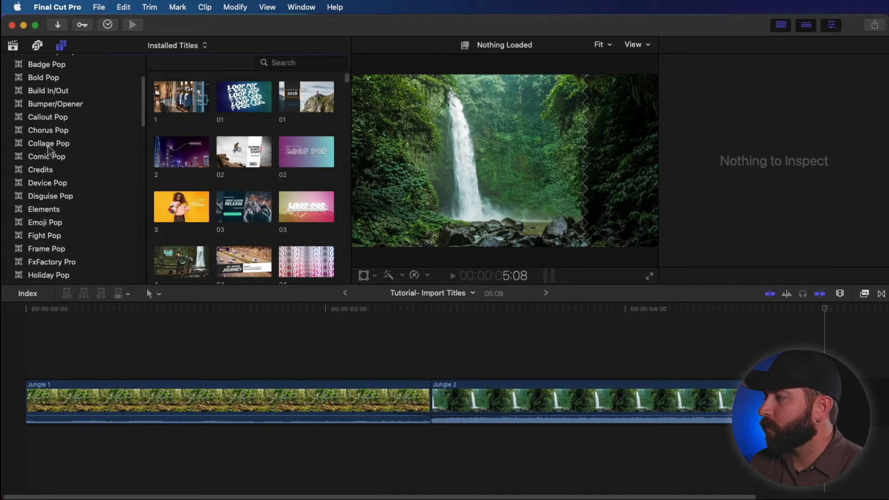
scroll("down", 3)
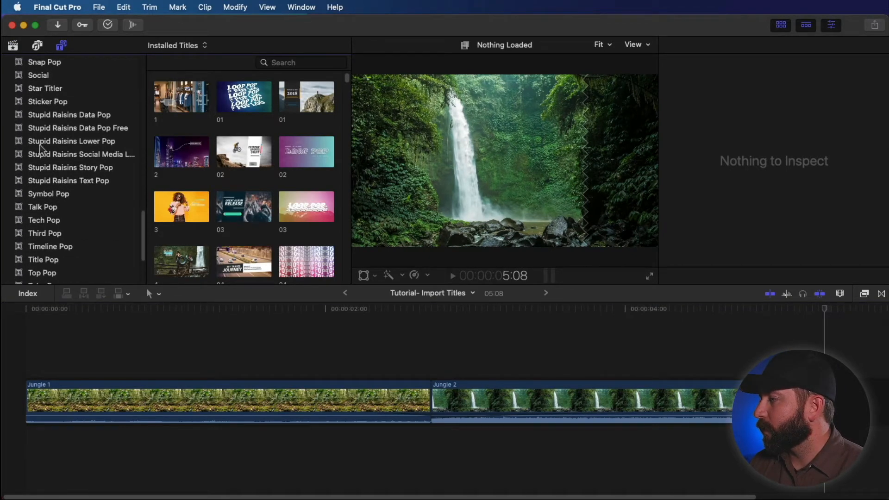
left_click(81, 154)
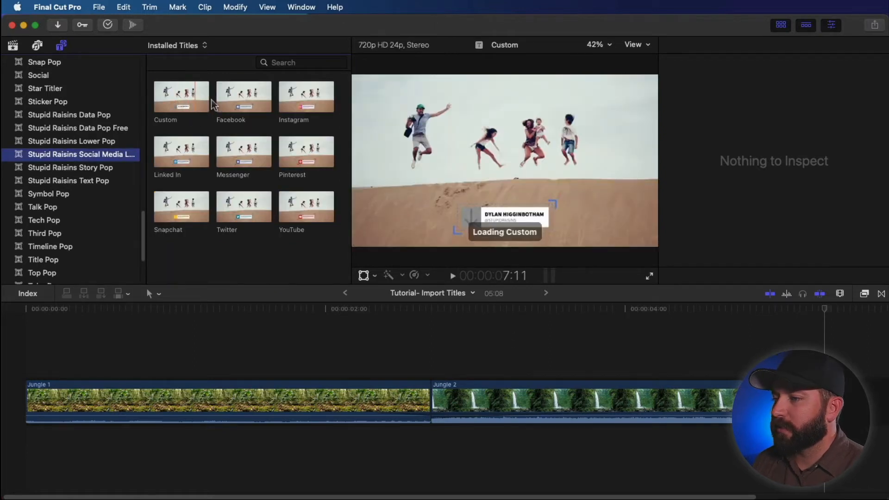
left_click(305, 96)
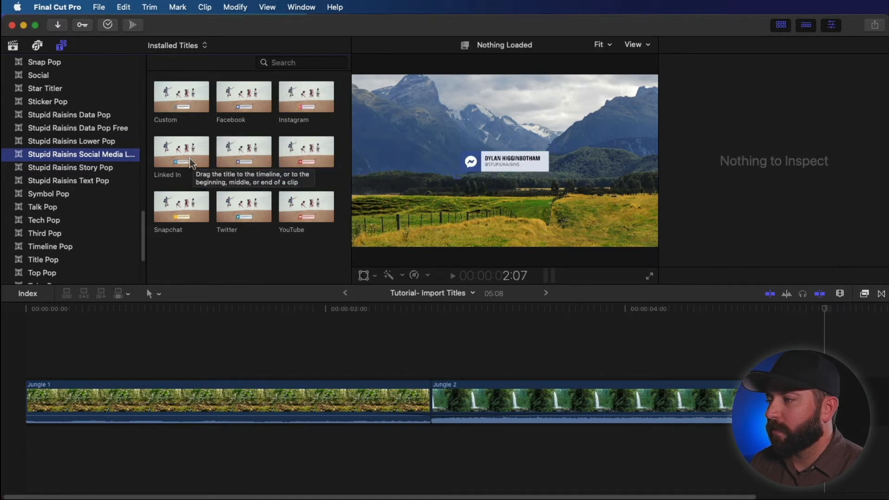
left_click(182, 97)
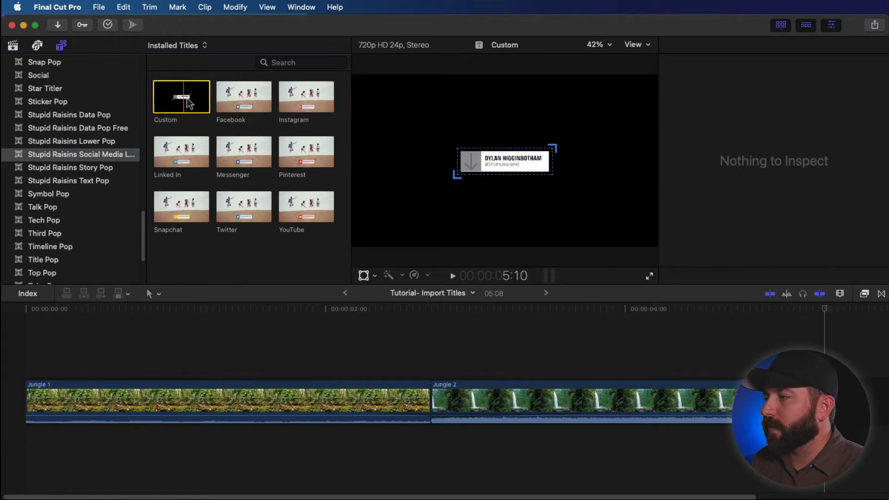
Place Custom above the jungle clips, fill its Drop Zone with the PNG logo, and hide the browser
left_click_drag(180, 97, 443, 363)
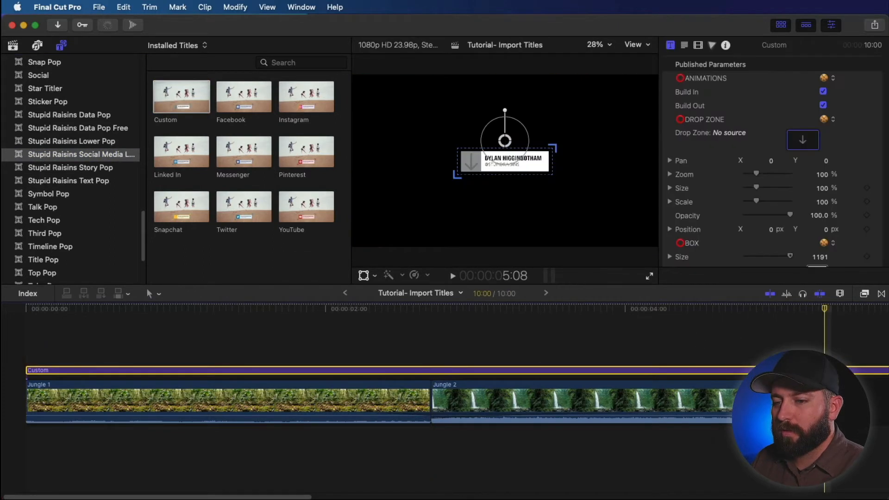
left_click(802, 140)
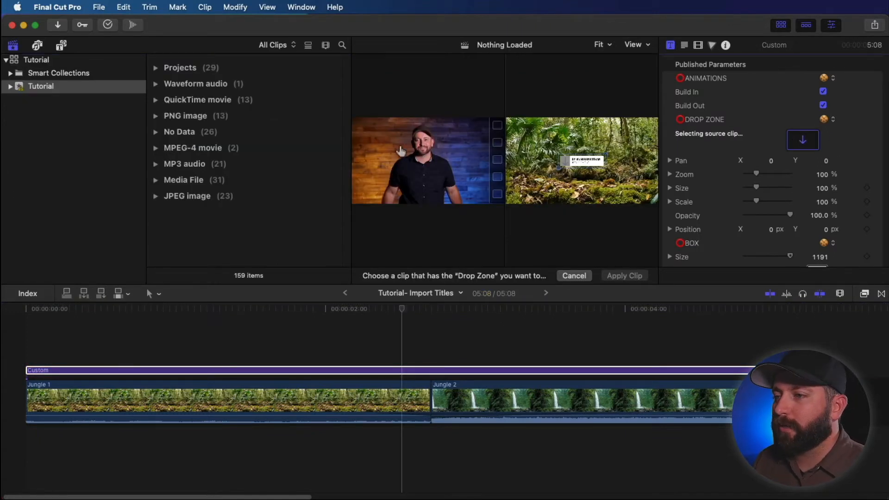
mouse_move(161, 150)
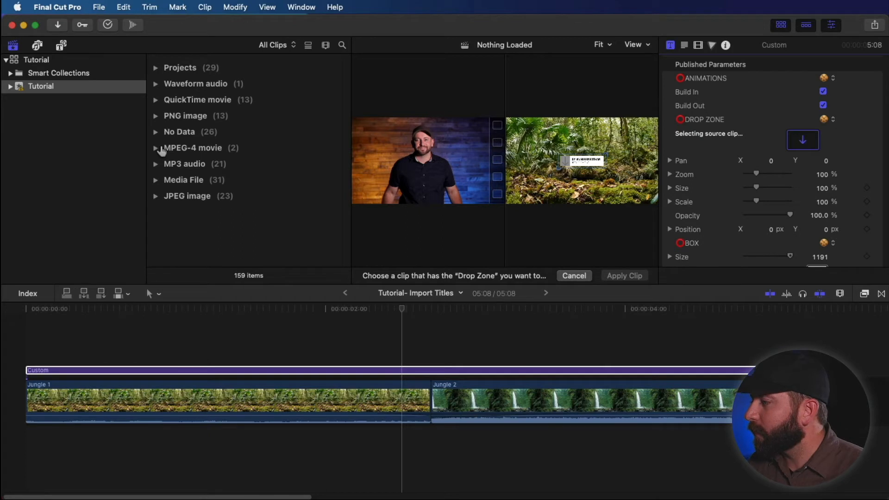
left_click(155, 116)
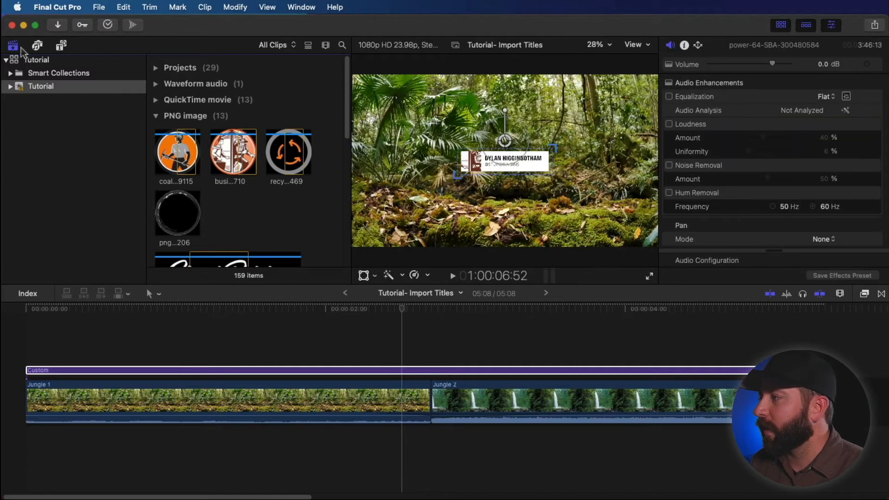
left_click(670, 44)
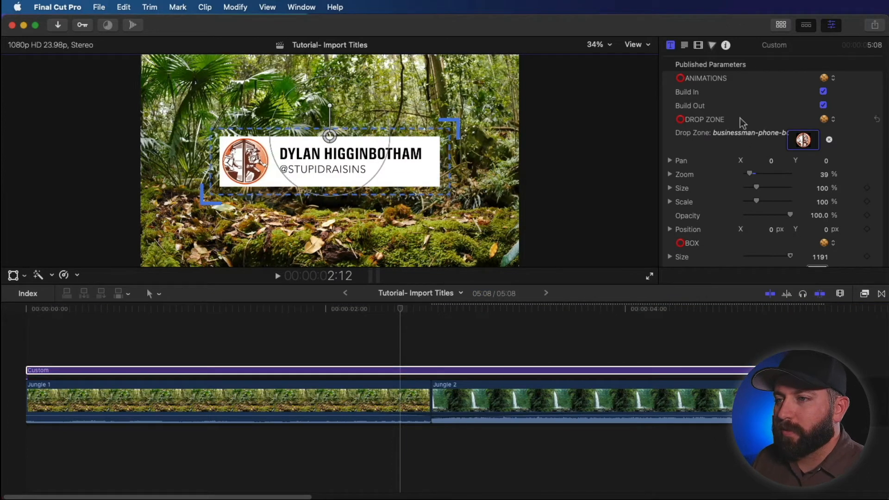
Set the Corners Color to orange and Color 2 to dark brown using the eyedropper
scroll("down", 3)
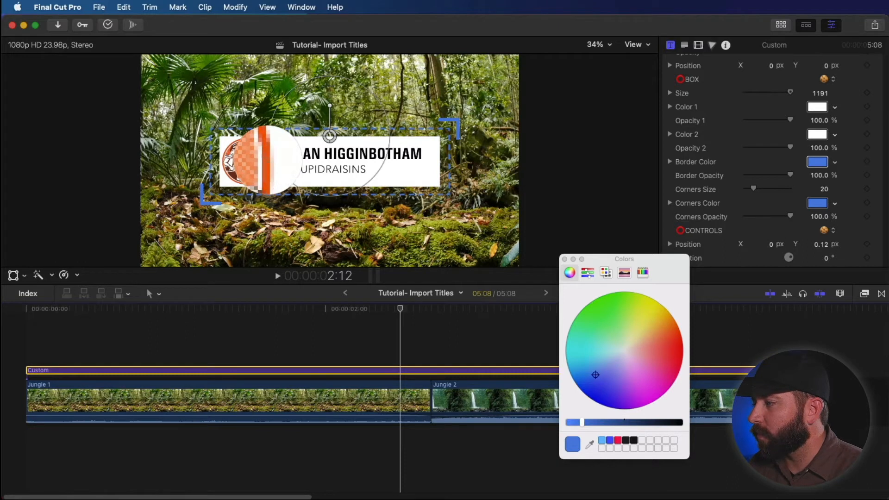
left_click(678, 329)
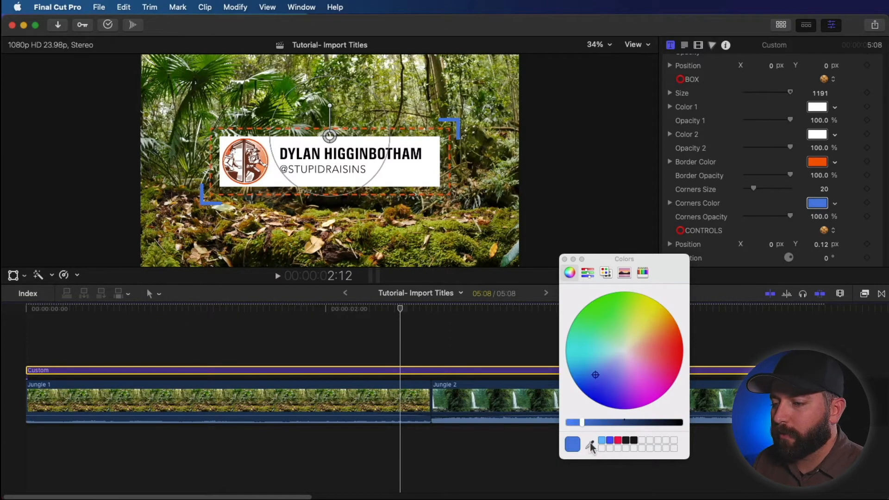
left_click(590, 444)
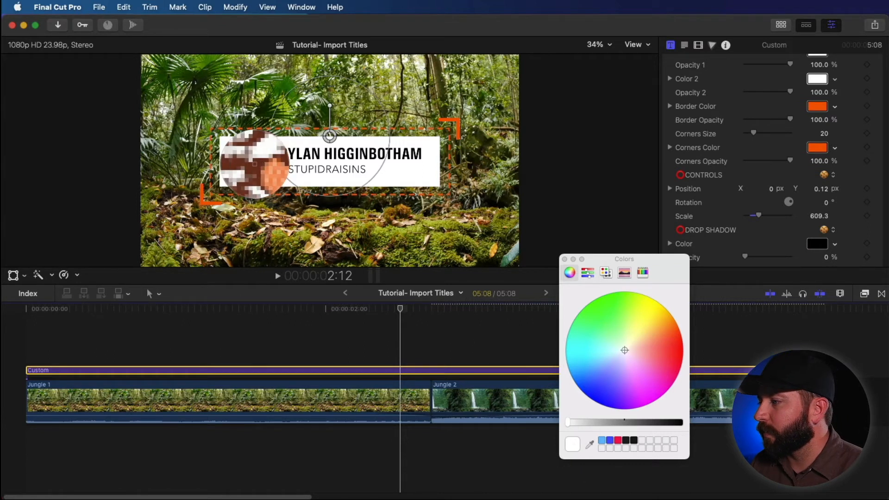
left_click(662, 342)
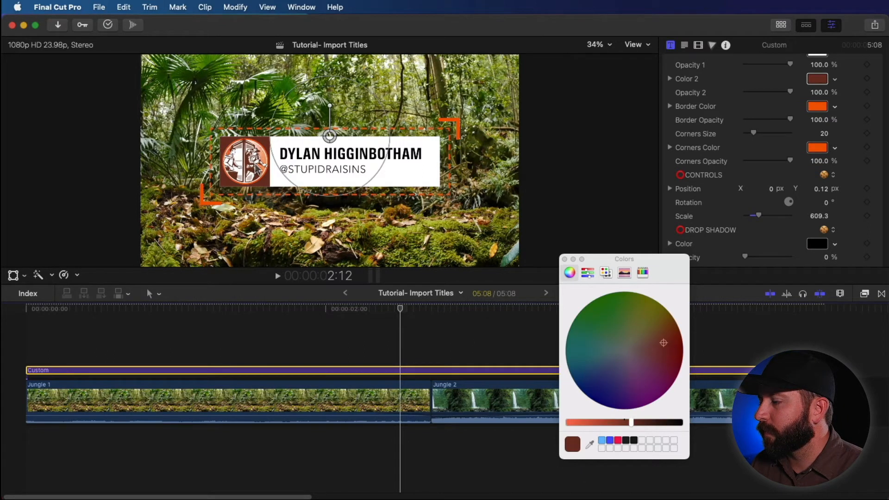
left_click(684, 45)
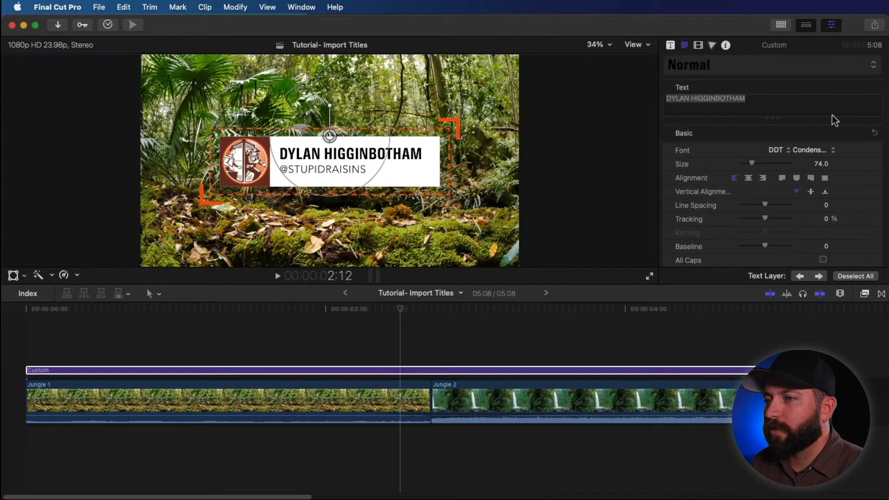
type("Indiana")
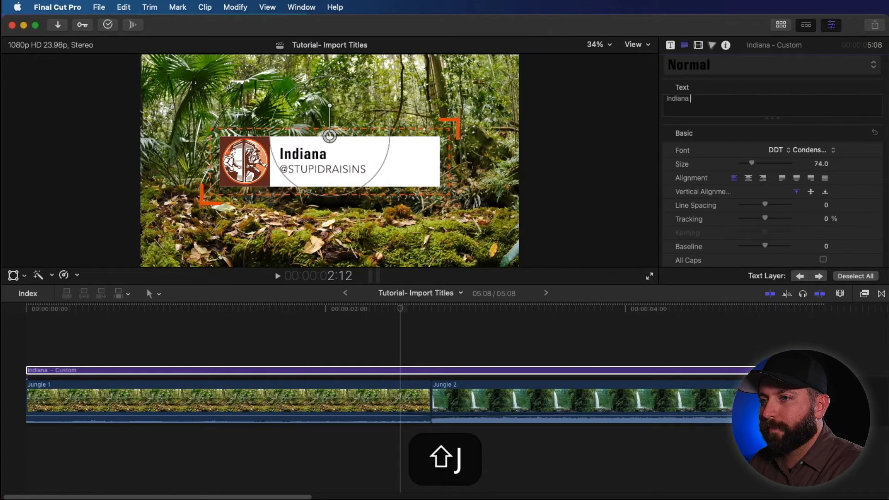
type("Jones")
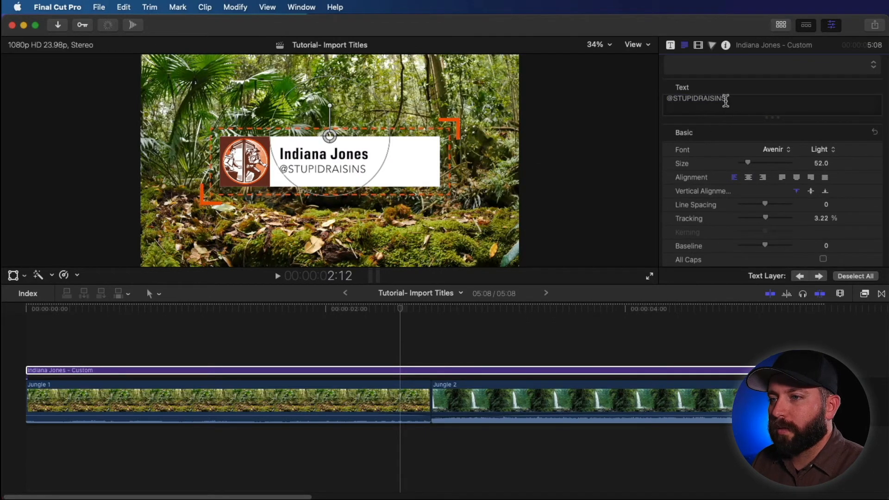
type("@raider")
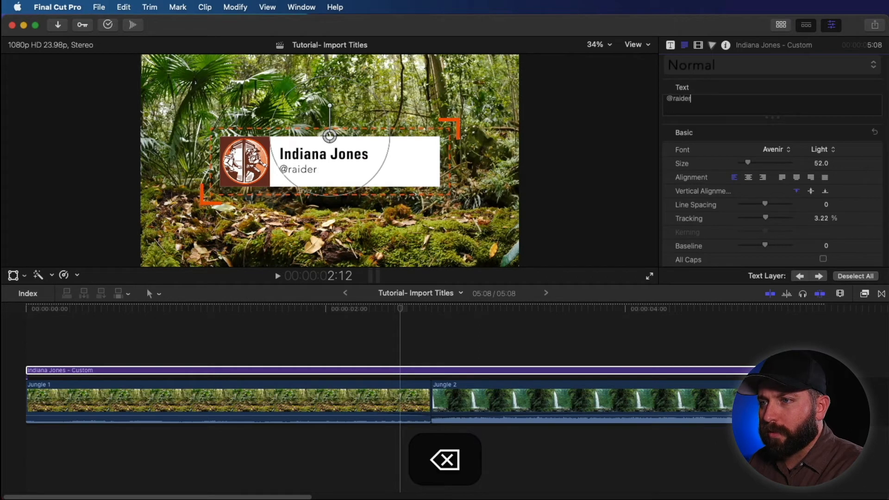
type("ofthela")
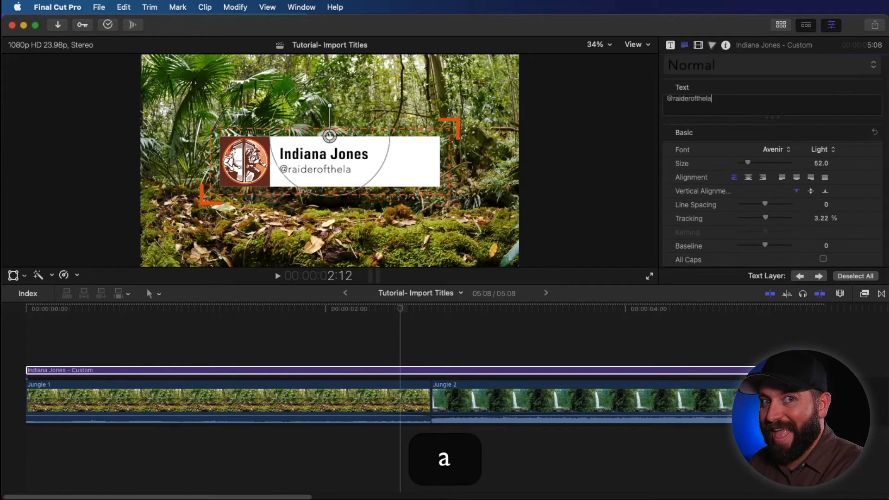
type("stark")
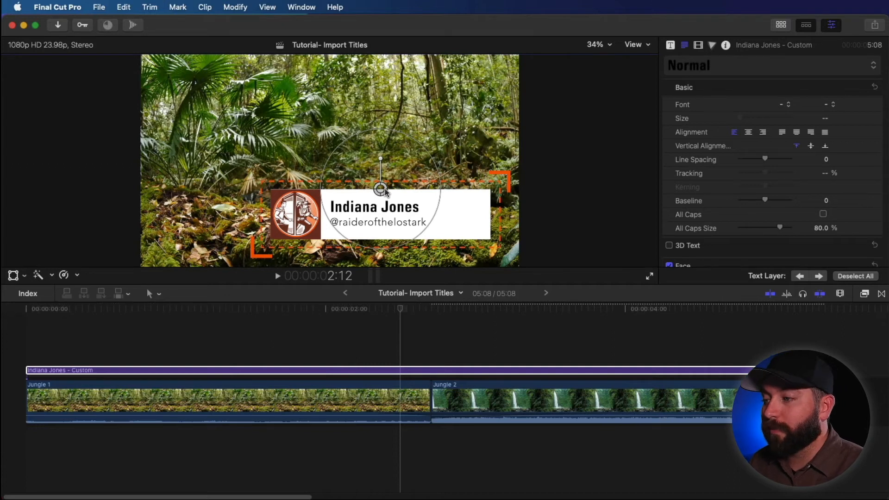
left_click(277, 276)
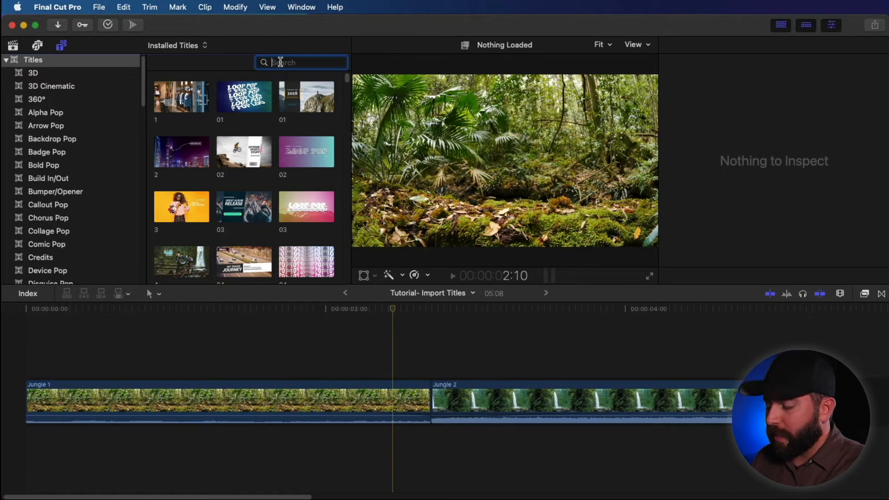
Add a Custom title reading 'Jungle', enlarge it, set the font to Herculanum and adjust its position
type("custo")
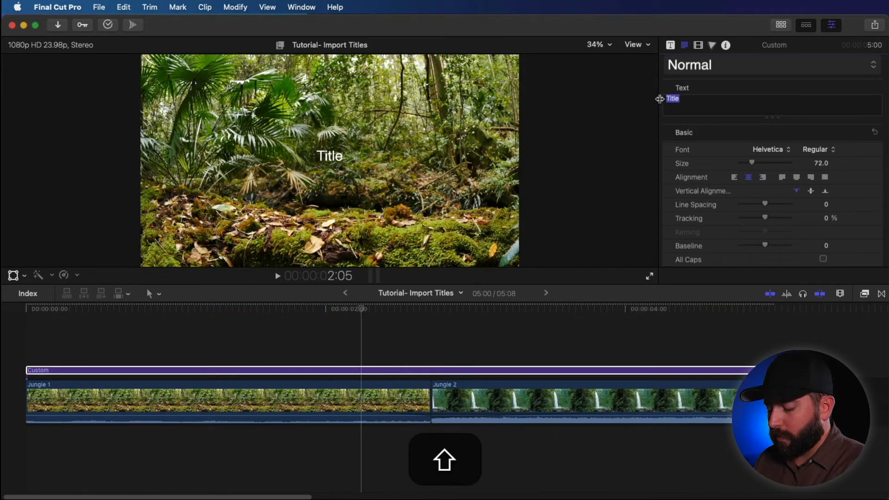
type("Jungle")
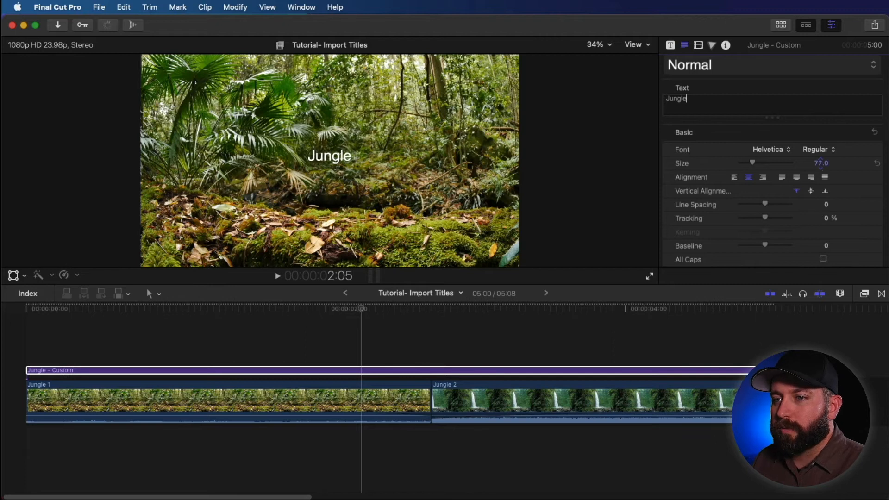
left_click_drag(751, 163, 776, 163)
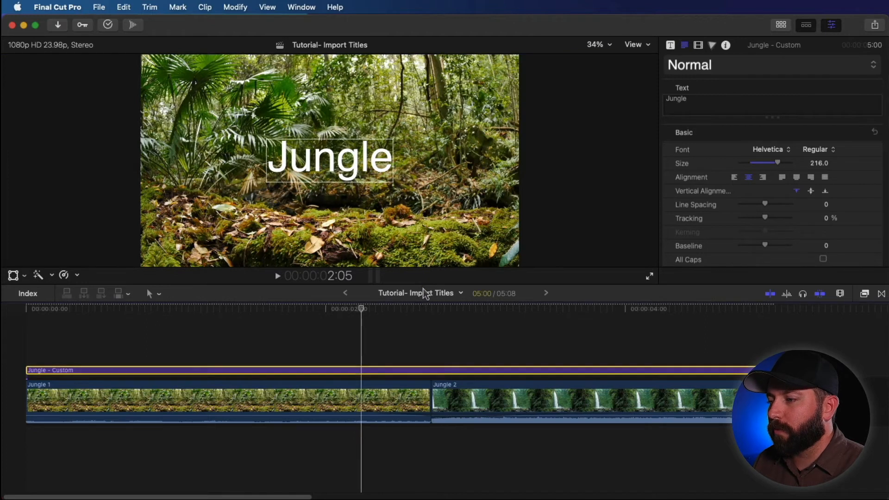
left_click(769, 149)
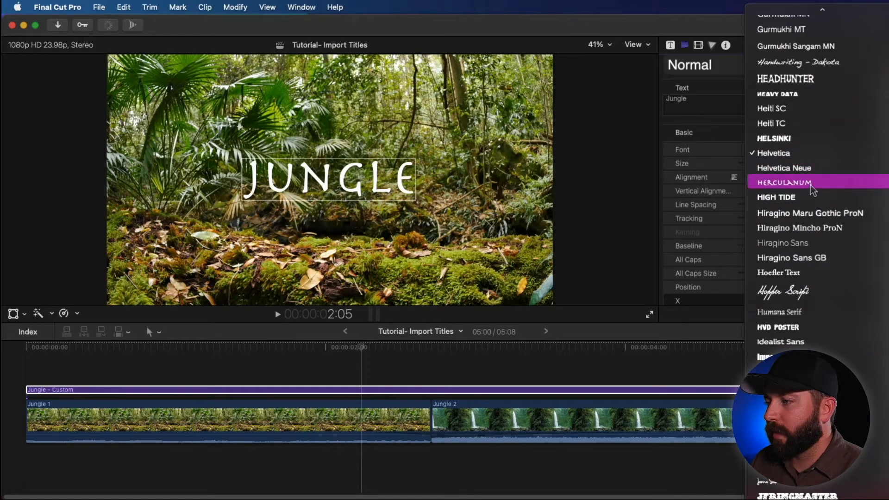
left_click(784, 182)
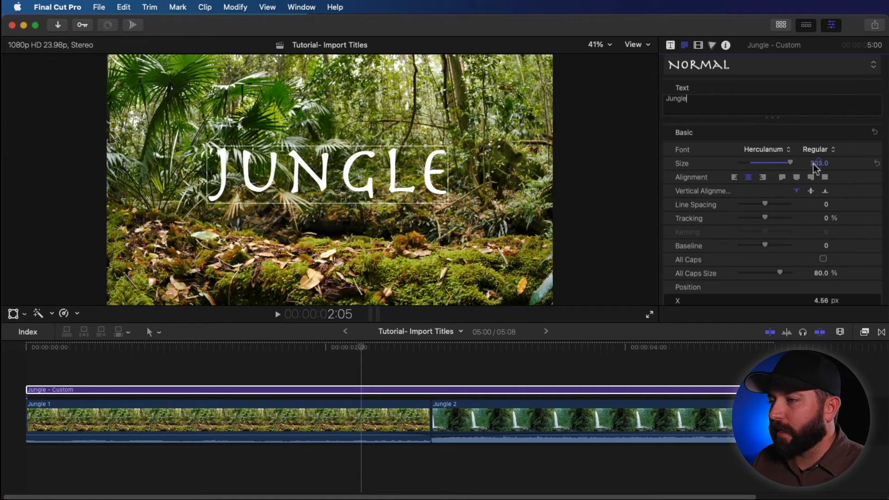
left_click_drag(326, 176, 337, 196)
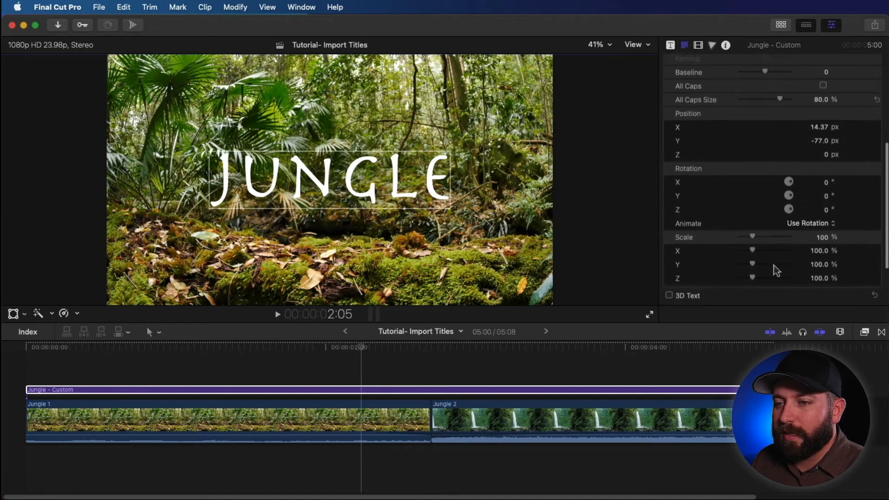
Set the Face colour of the lettering to a golden orange sampled from the footage
scroll("down", 3)
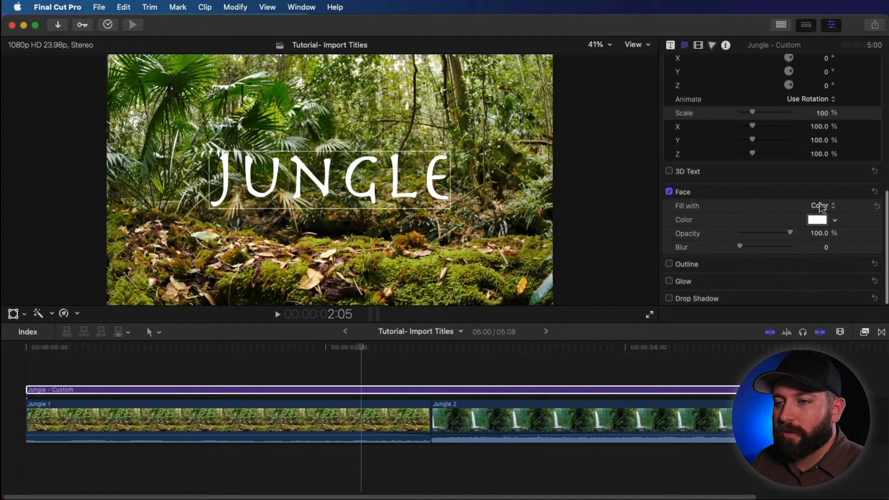
left_click(816, 220)
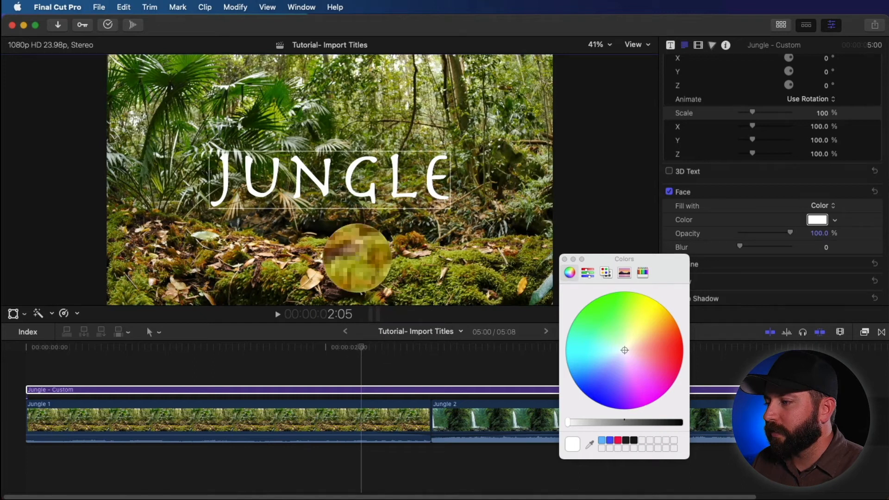
left_click_drag(357, 261, 522, 283)
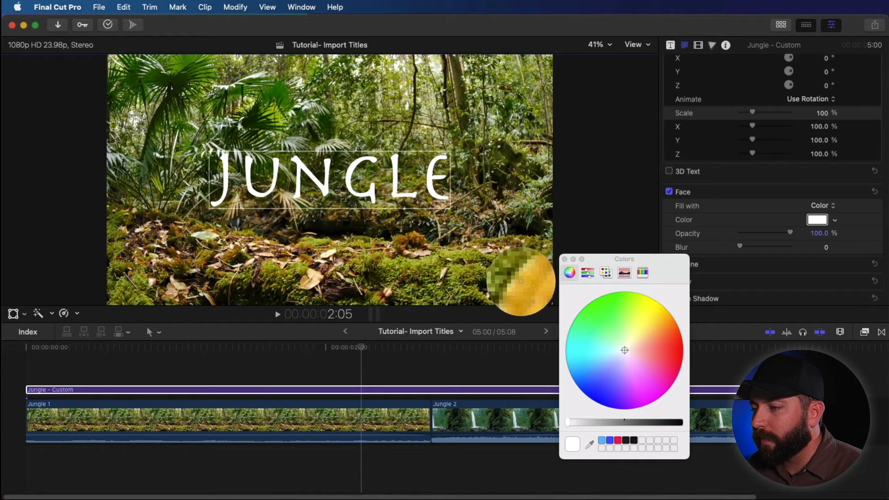
left_click(657, 319)
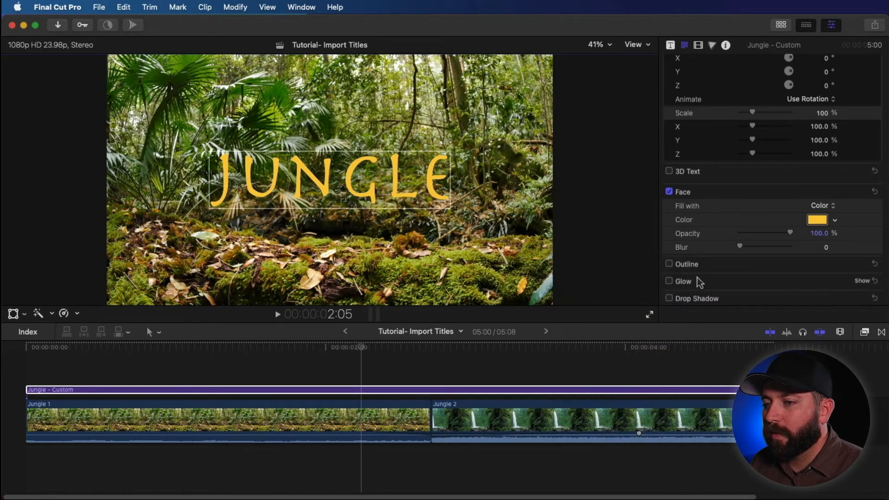
left_click(668, 299)
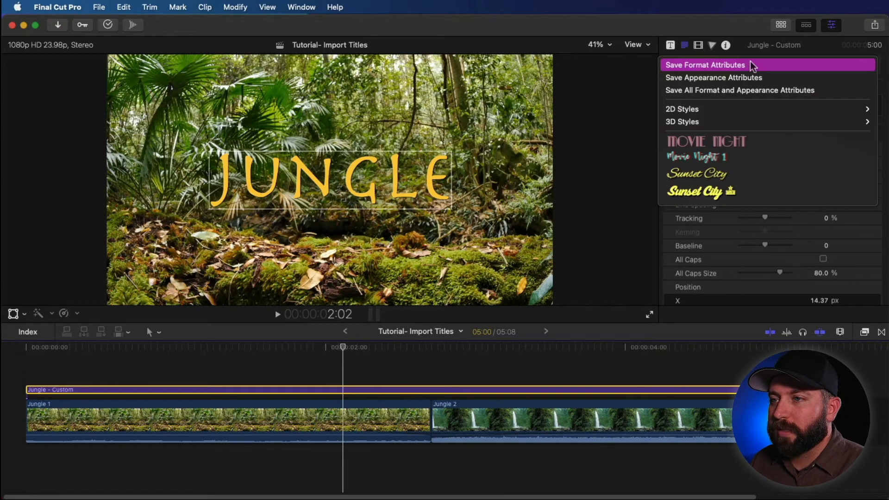
mouse_move(730, 90)
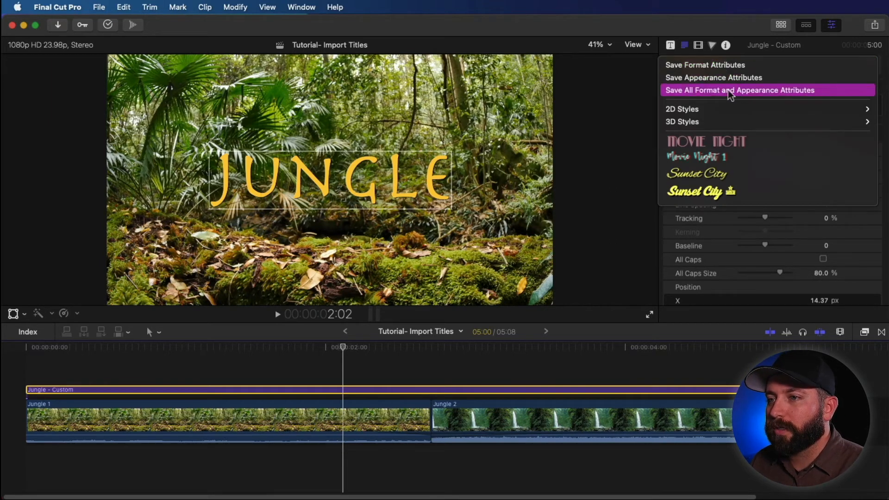
Save all format and appearance attributes as a preset named 'Jungle' and pick it from the style list
left_click(739, 90)
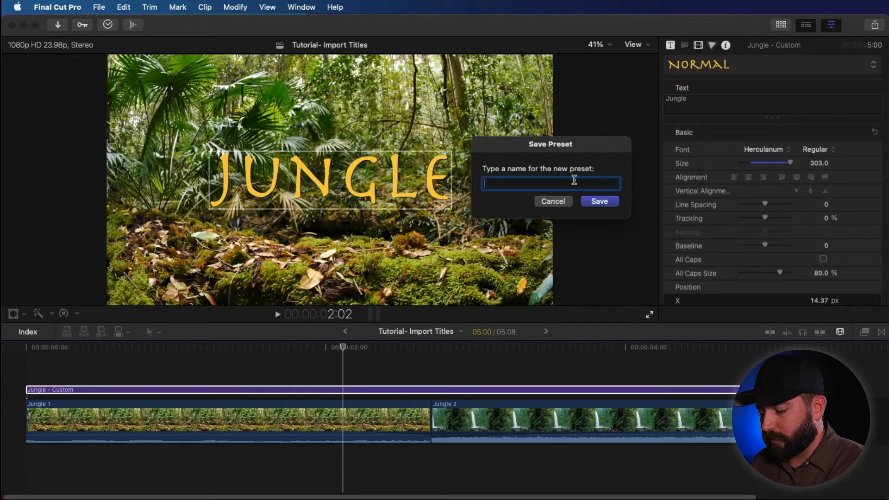
type("Jungle")
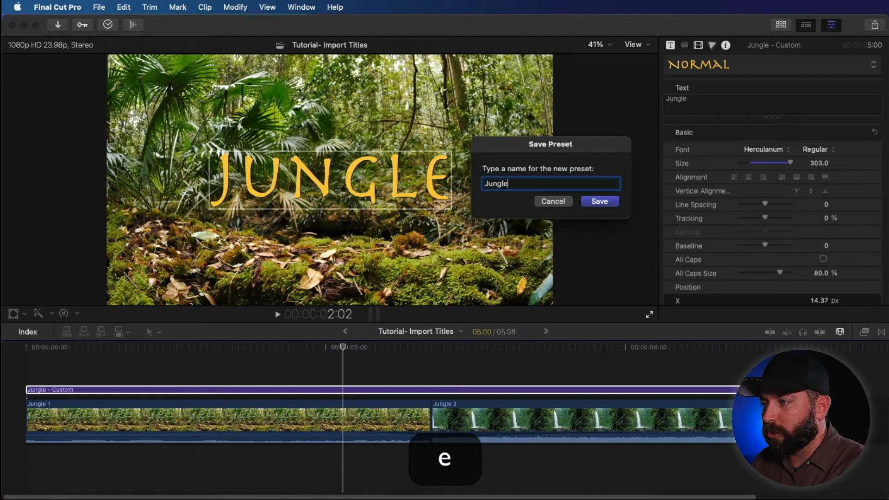
left_click(599, 200)
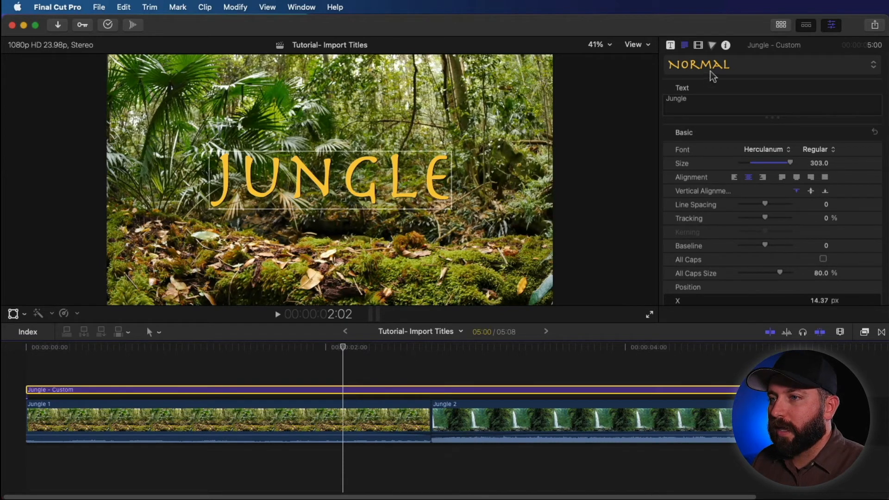
left_click(697, 65)
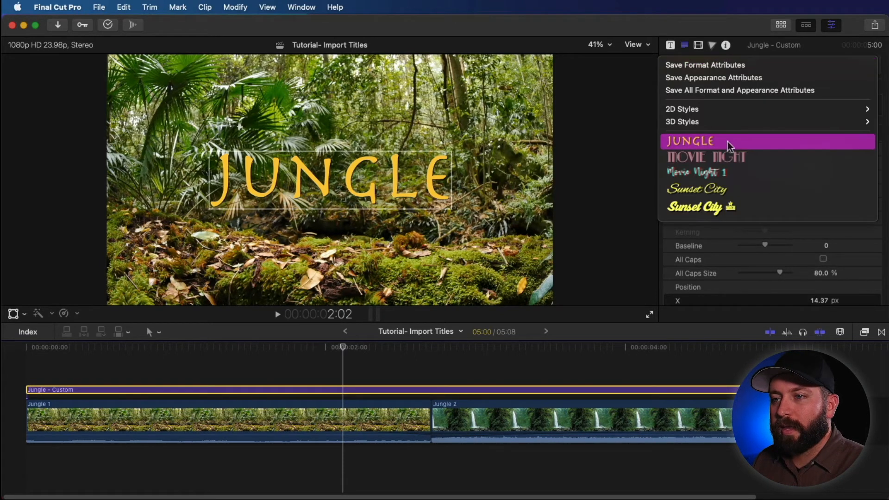
left_click(689, 140)
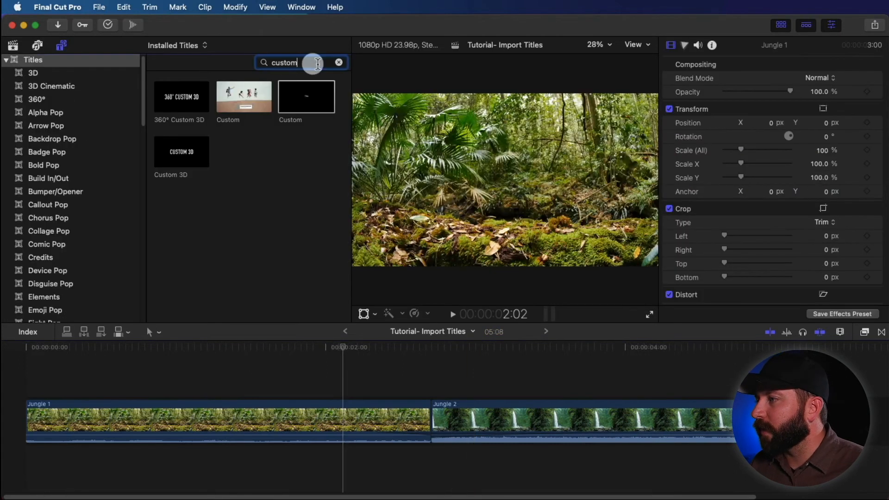
Add the Blur title found by searching 'blur', apply the Jungle style and start retyping its text
type("blur")
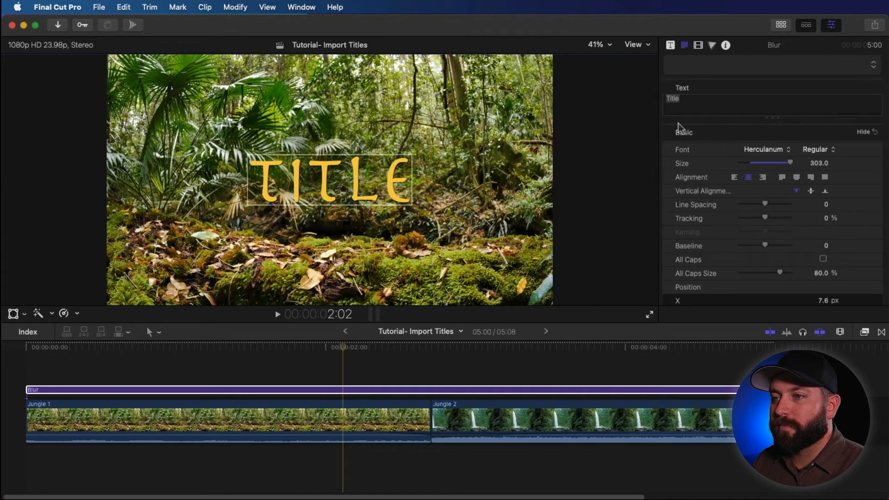
type("C")
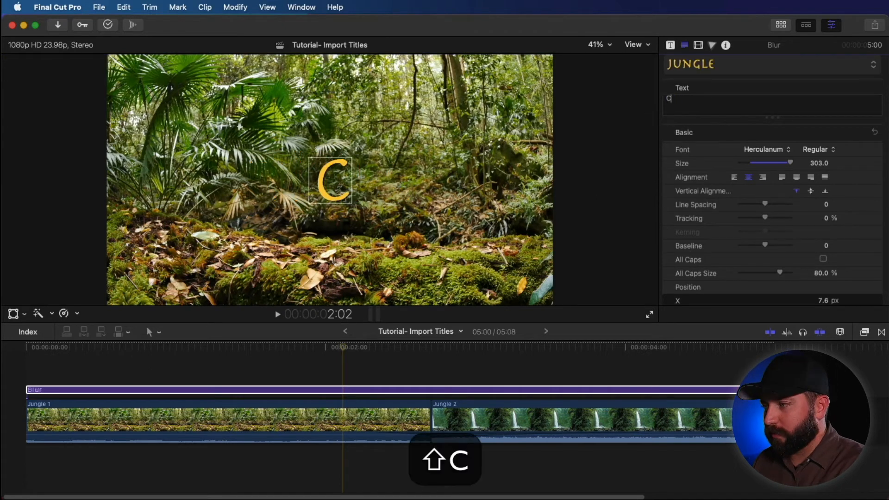
type("ar wash")
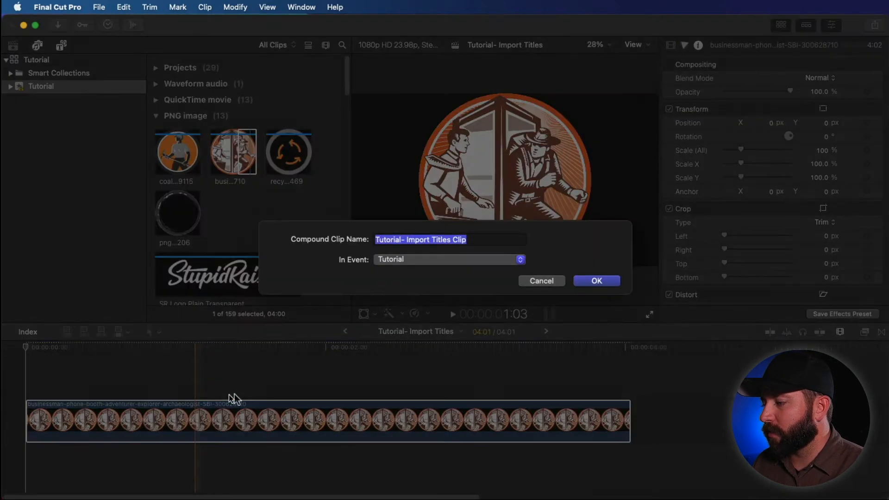
Name the new compound clip 'Indy', then shrink its logo and move it toward the left of the frame
type("Indy")
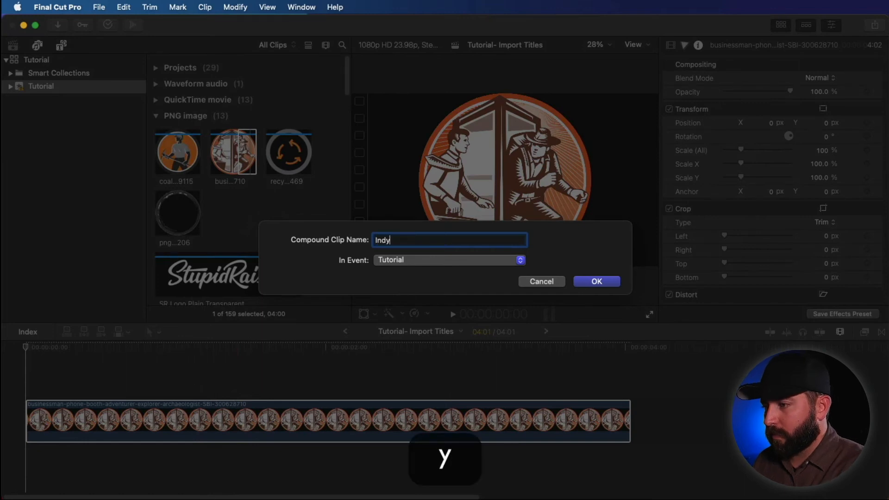
left_click(595, 281)
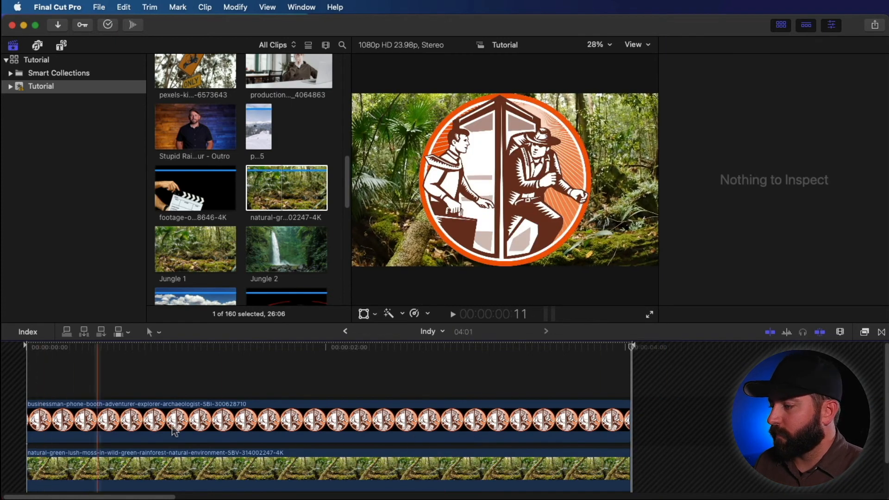
left_click(170, 420)
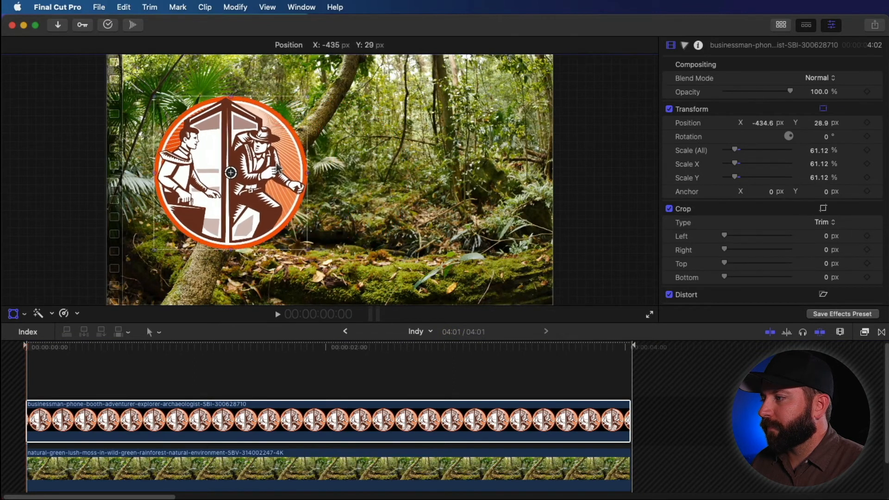
left_click_drag(230, 173, 214, 180)
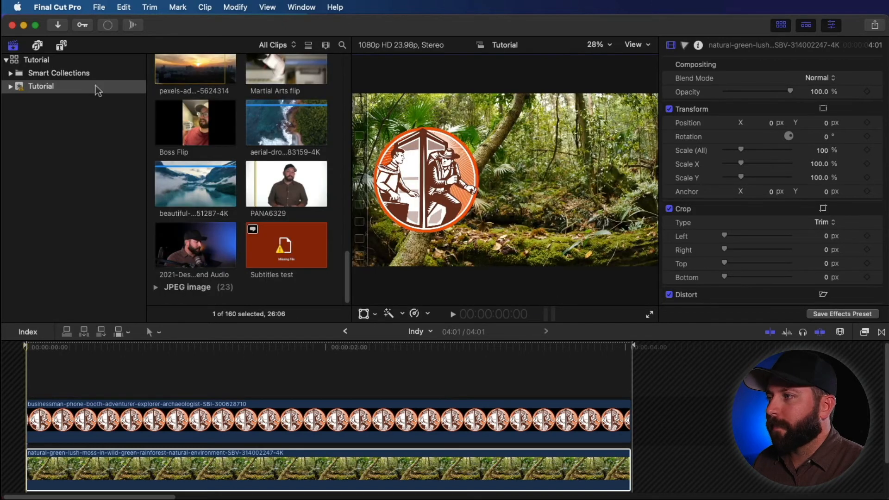
Add a Blur title inside Indy with the saved Jungle style reading 'Jungle Man'
left_click(62, 46)
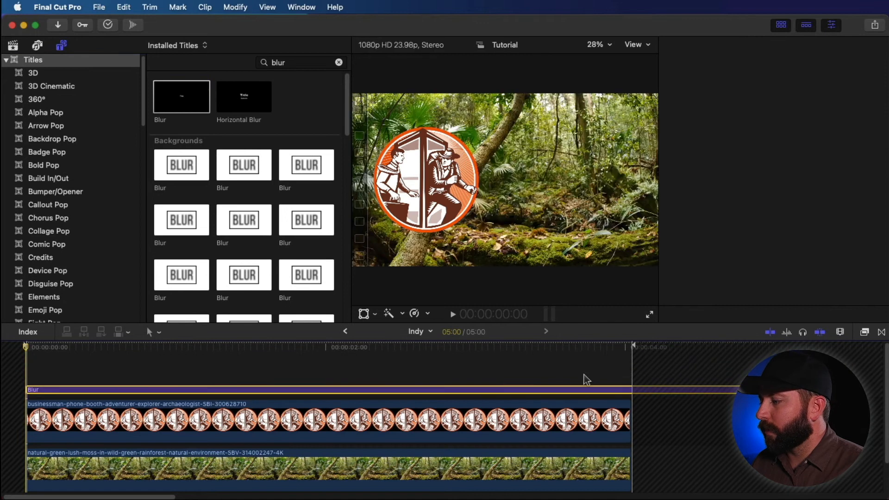
left_click(325, 389)
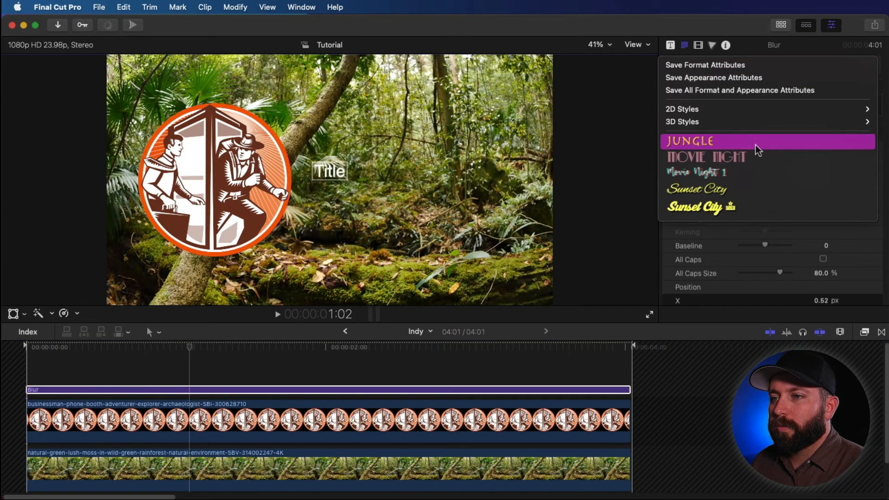
left_click(689, 141)
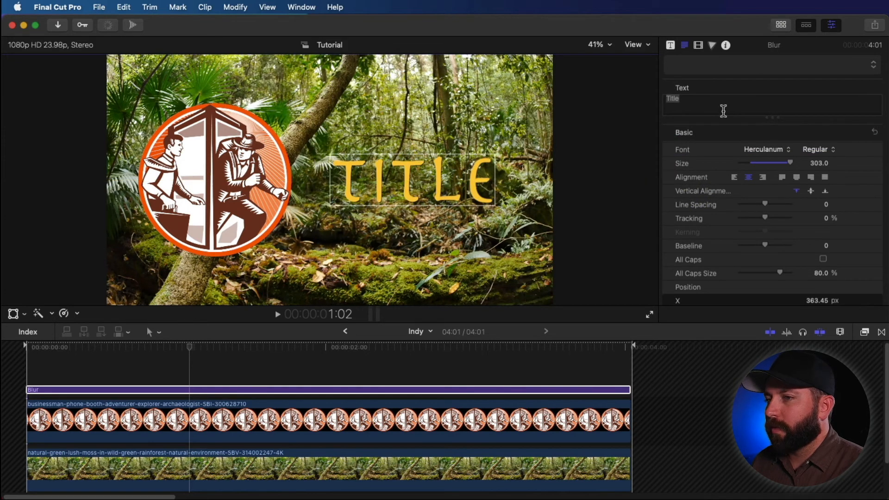
type("Jungle Man")
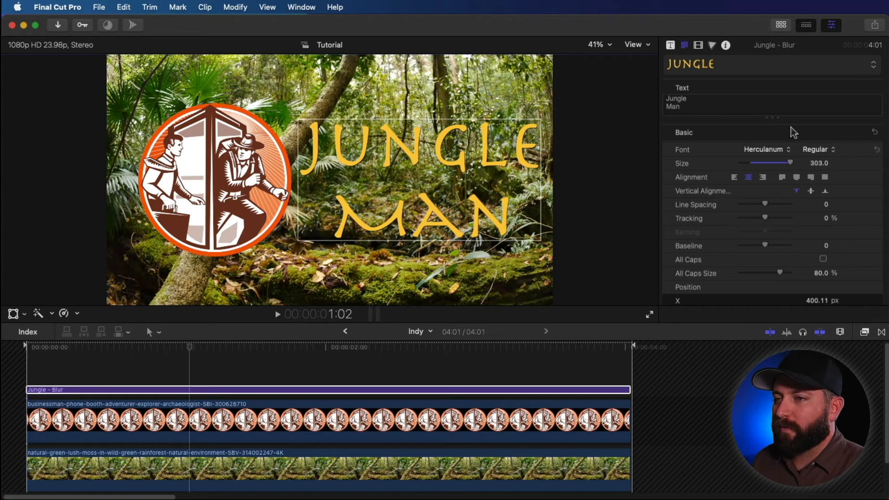
Recolour the title's face by sampling the logo's orange with the eyedropper
scroll("down", 3)
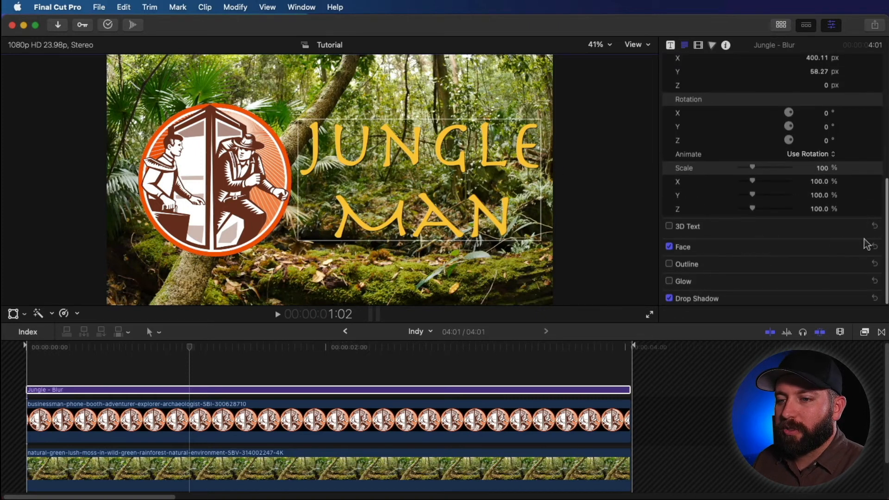
left_click(817, 274)
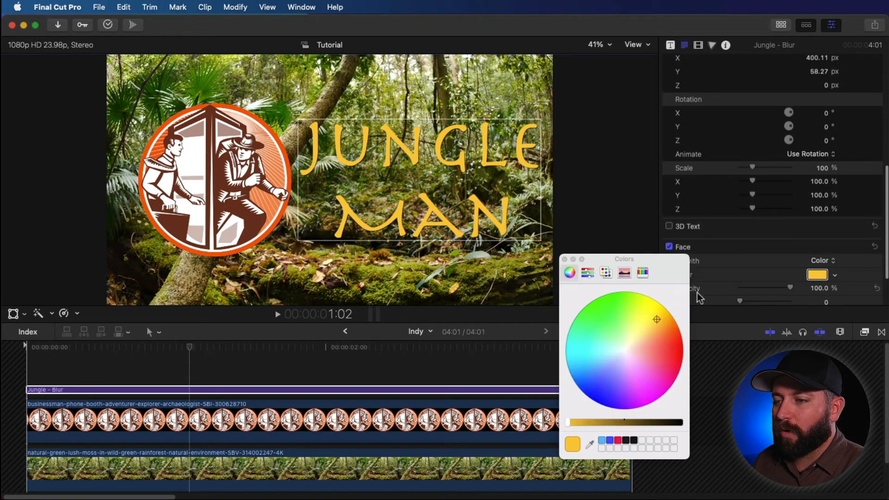
mouse_move(593, 448)
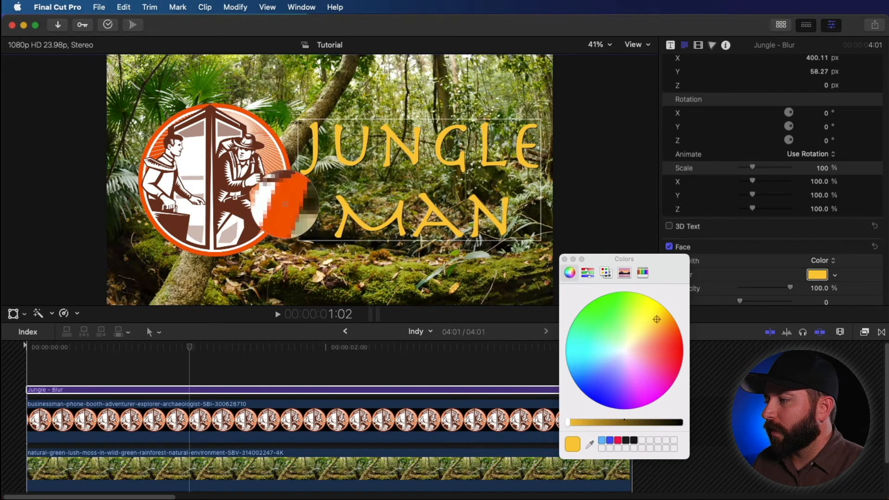
left_click(677, 329)
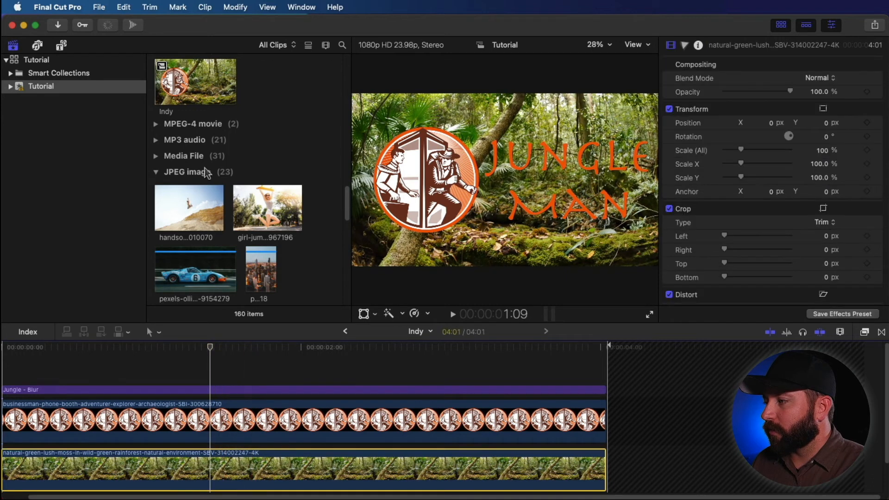
Swap the jungle background for a nighttime city JPEG with Spatial Conform set to Fill
scroll("down", 3)
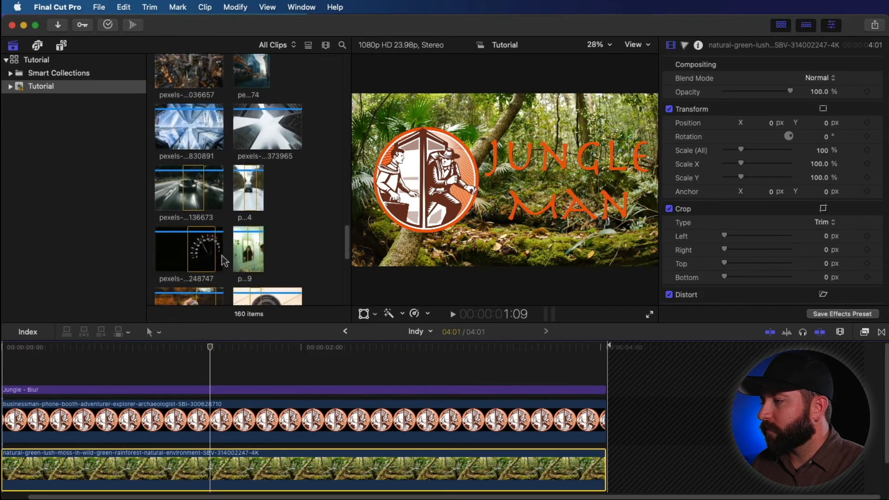
scroll("down", 3)
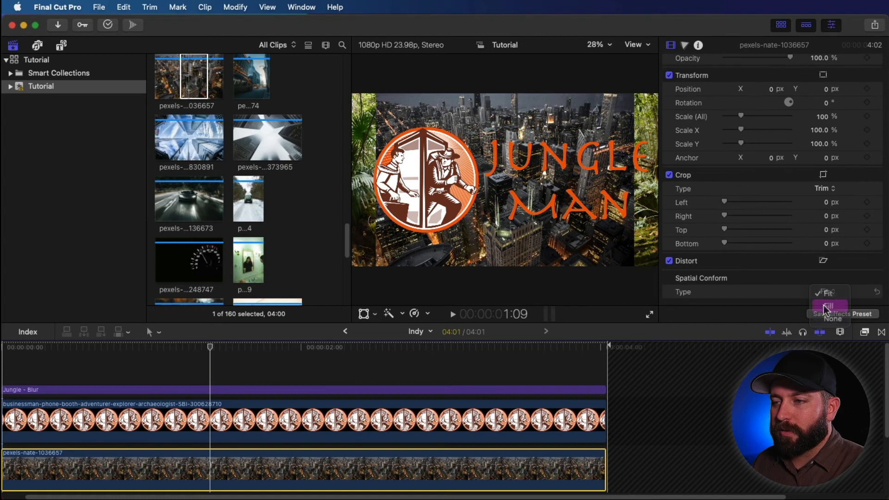
left_click(828, 304)
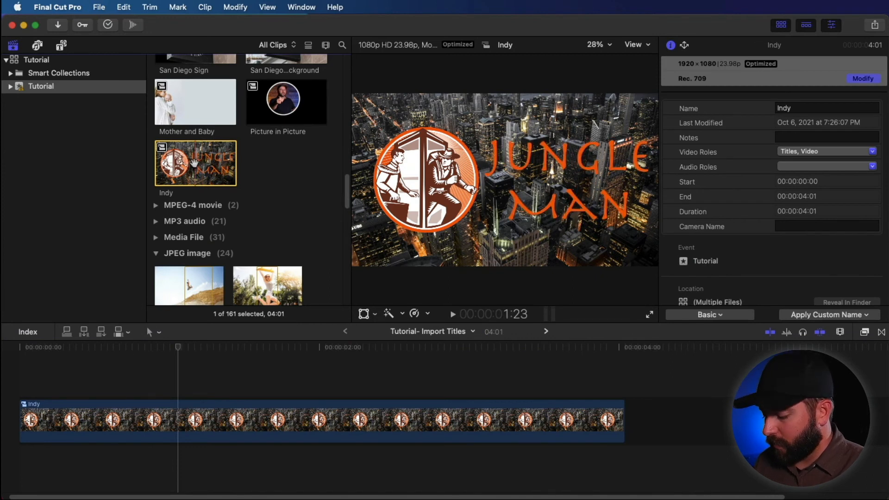
Duplicate Indy as 'Indy In the City' with the skyline, and preview both versions
key("cmd+d")
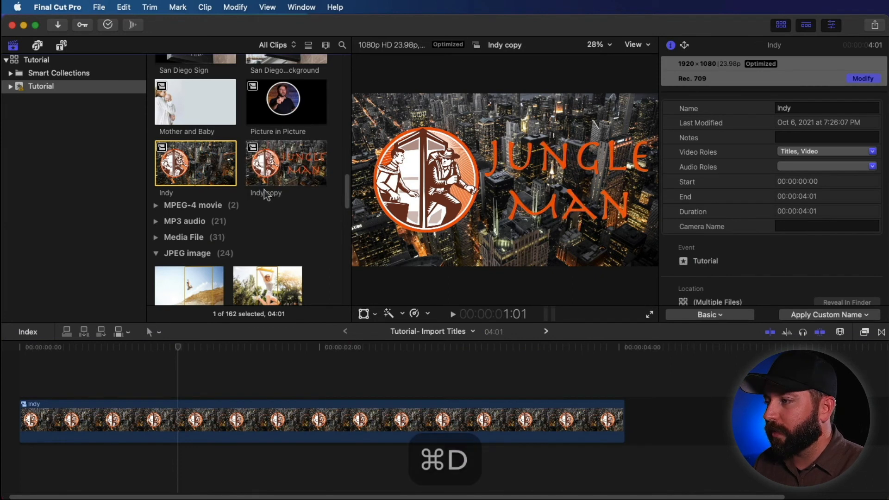
double_click(264, 192)
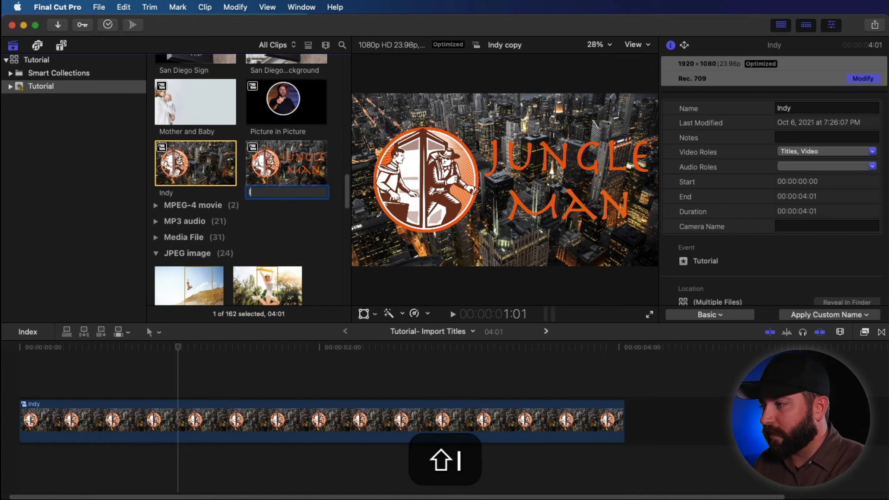
type("Indy in the City")
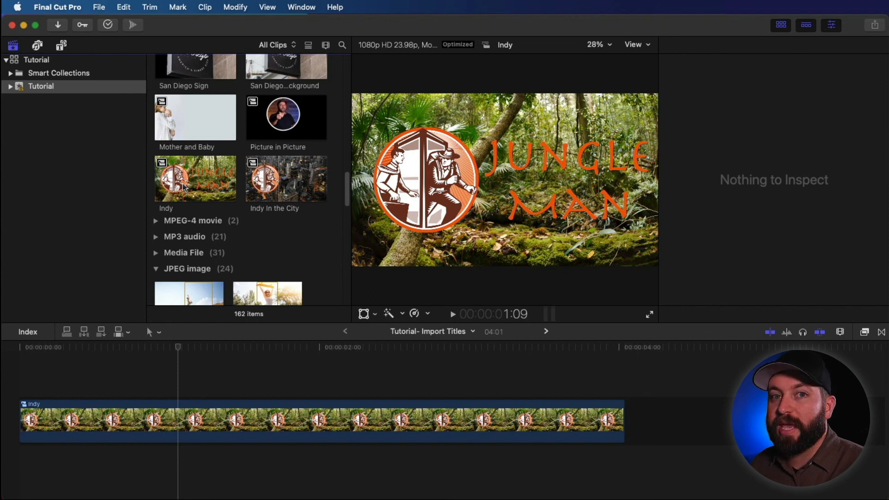
left_click(286, 178)
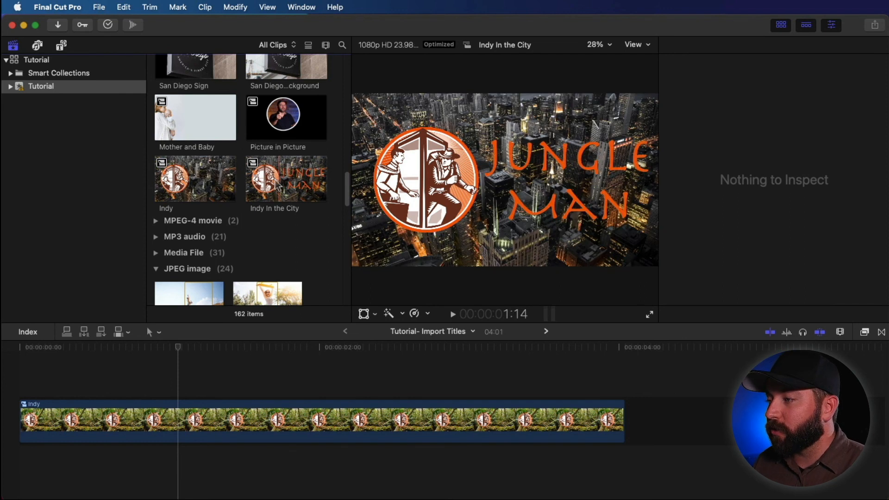
left_click(195, 179)
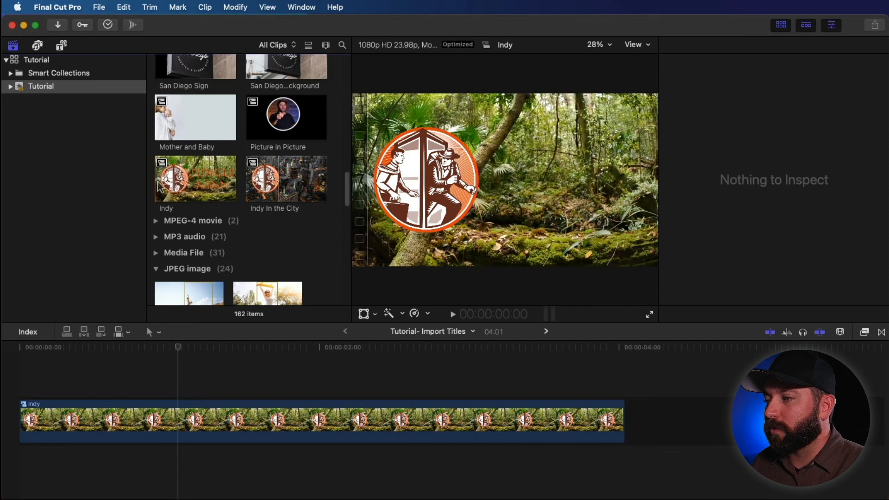